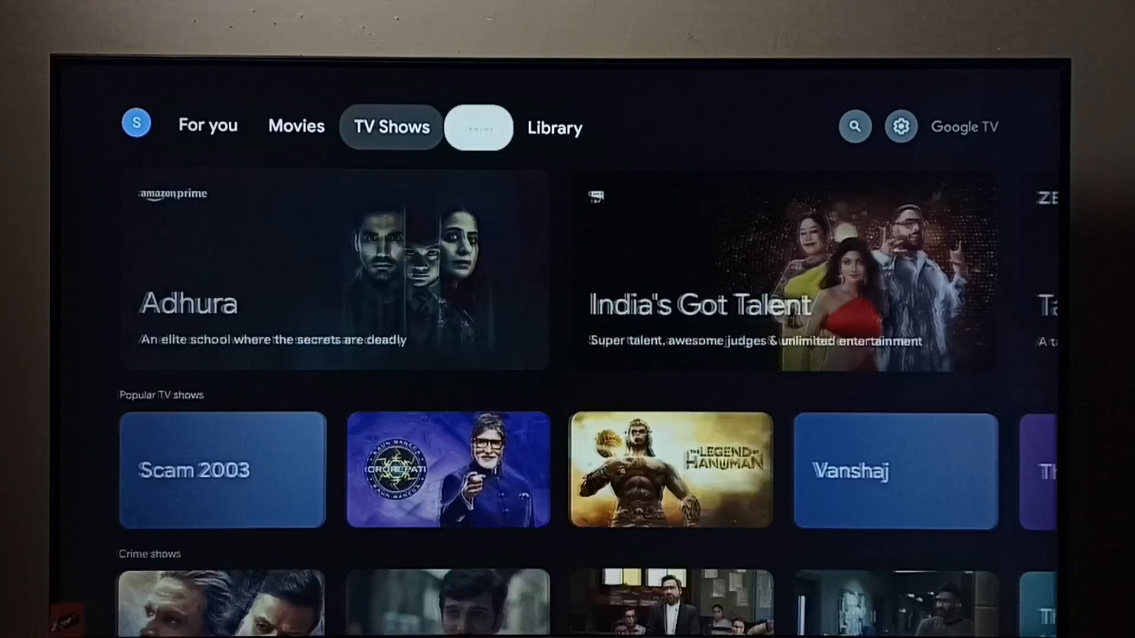
- Bring up the quick settings panel over the home screen via the gear icon
{"action": "left_click", "coordinate": [901, 126]}
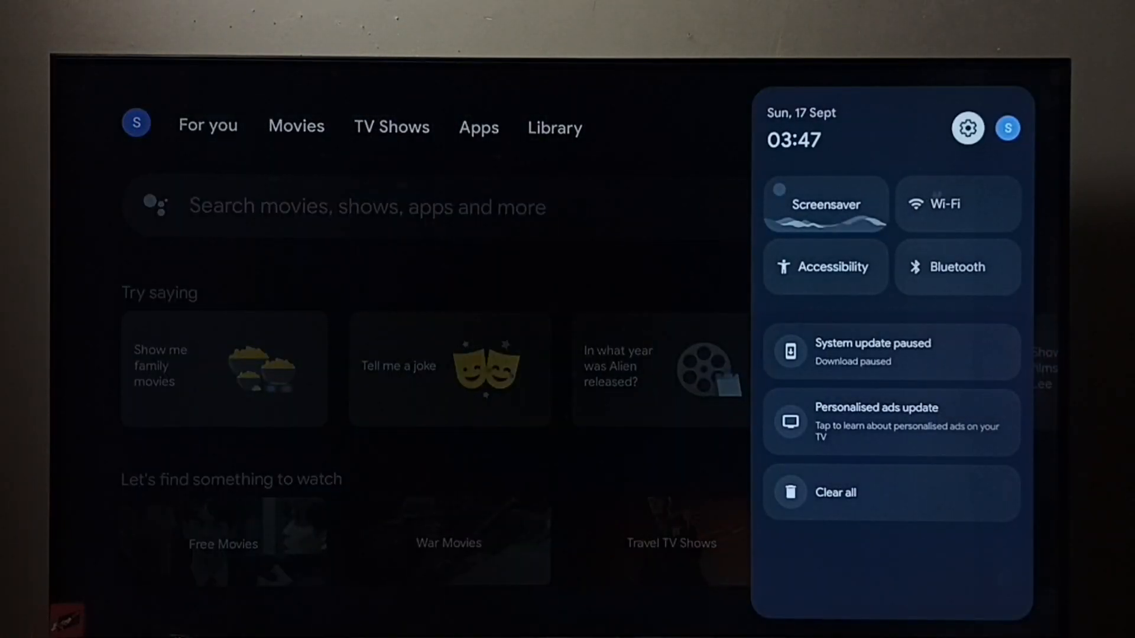
- Go into the full system settings to reach Display & Sound with HDMI-CEC disabled
{"action": "left_click", "coordinate": [967, 128]}
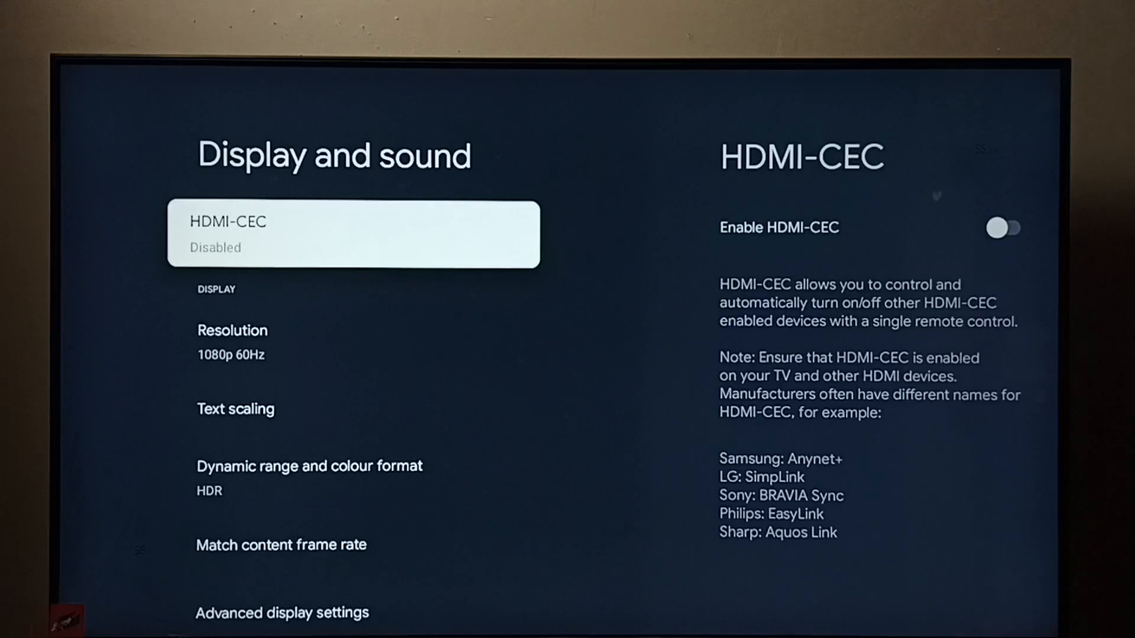
{"action": "left_click", "coordinate": [353, 234]}
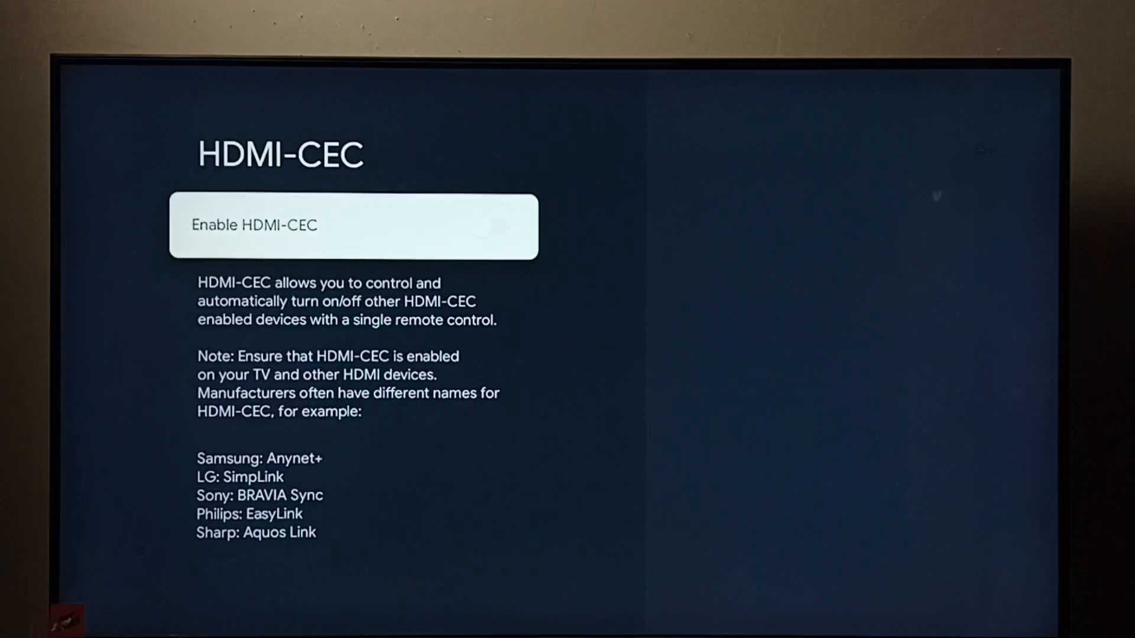
{"action": "left_click", "coordinate": [503, 227]}
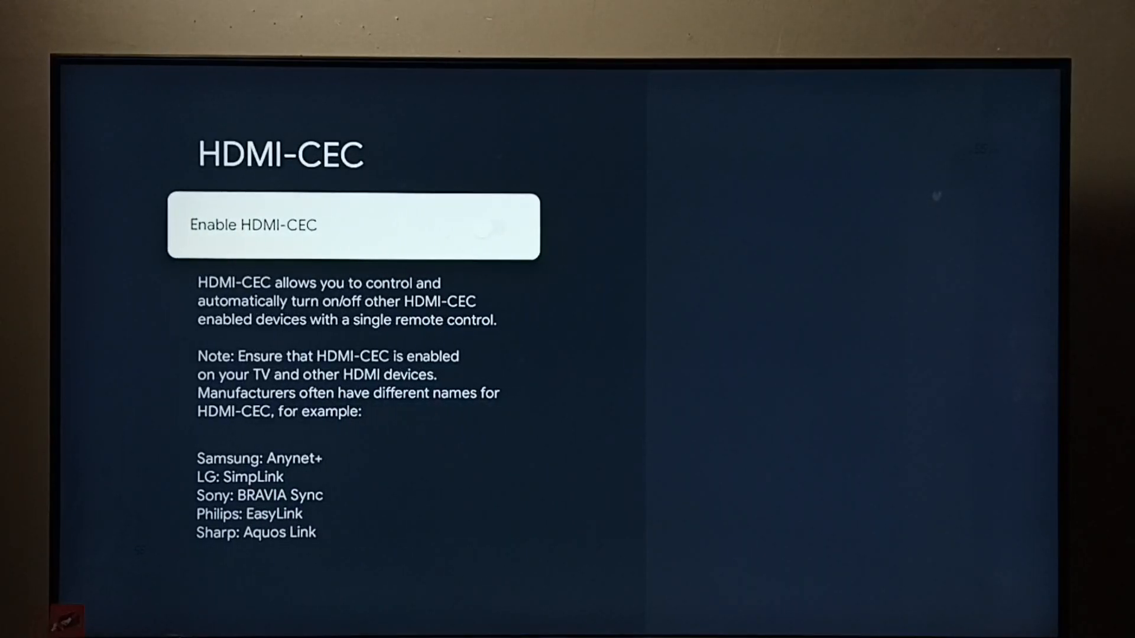
{"action": "key", "text": "Back"}
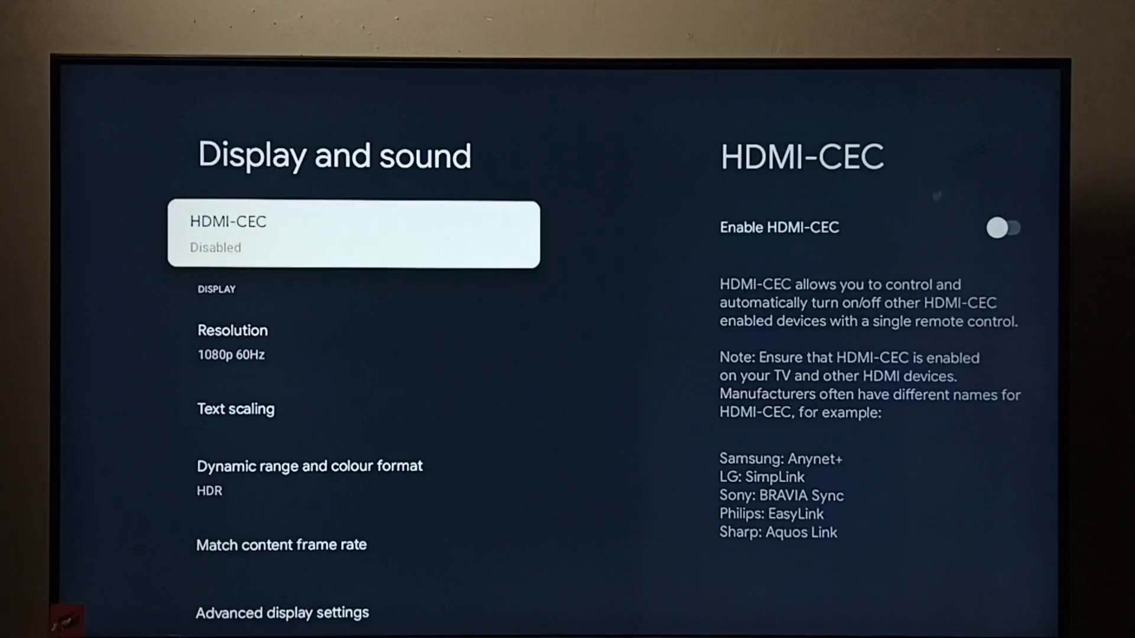